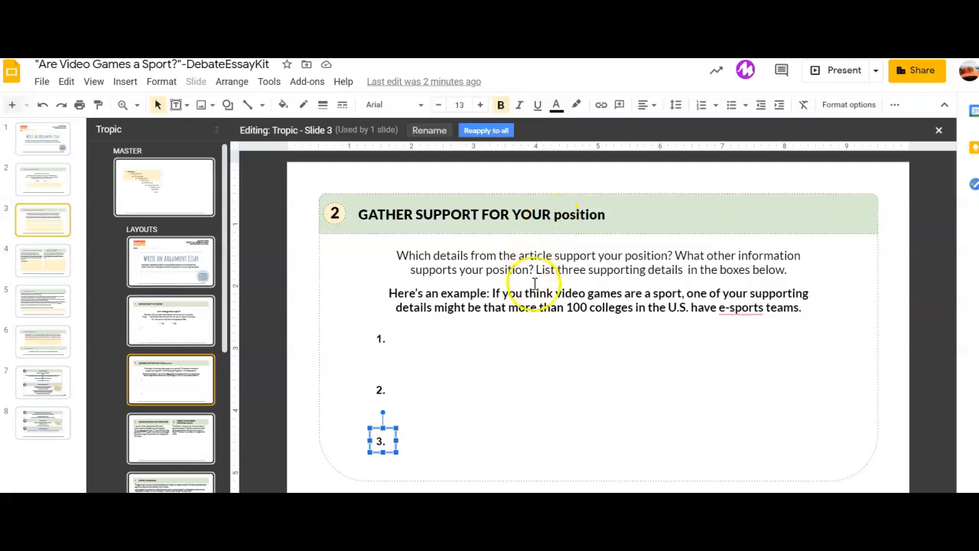
mouse_move(381, 291)
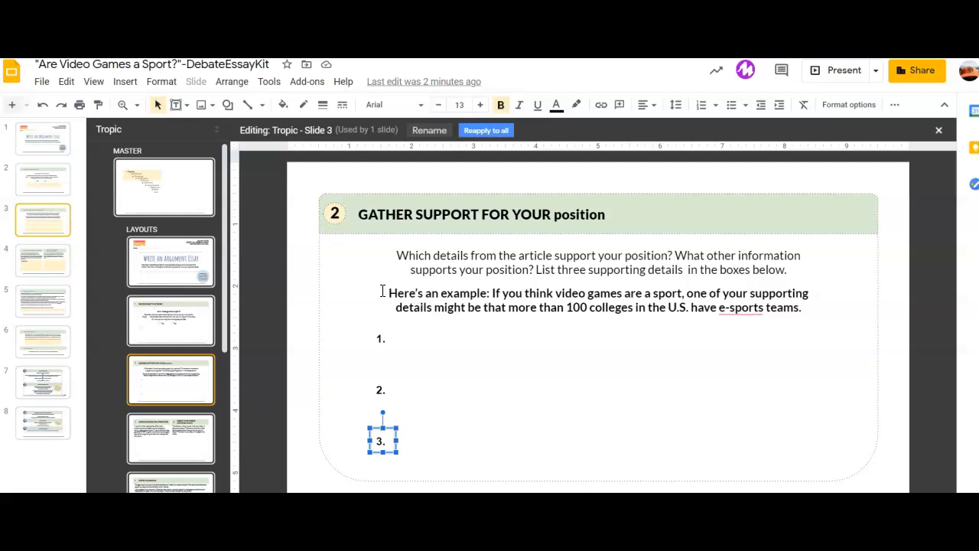
left_click(400, 252)
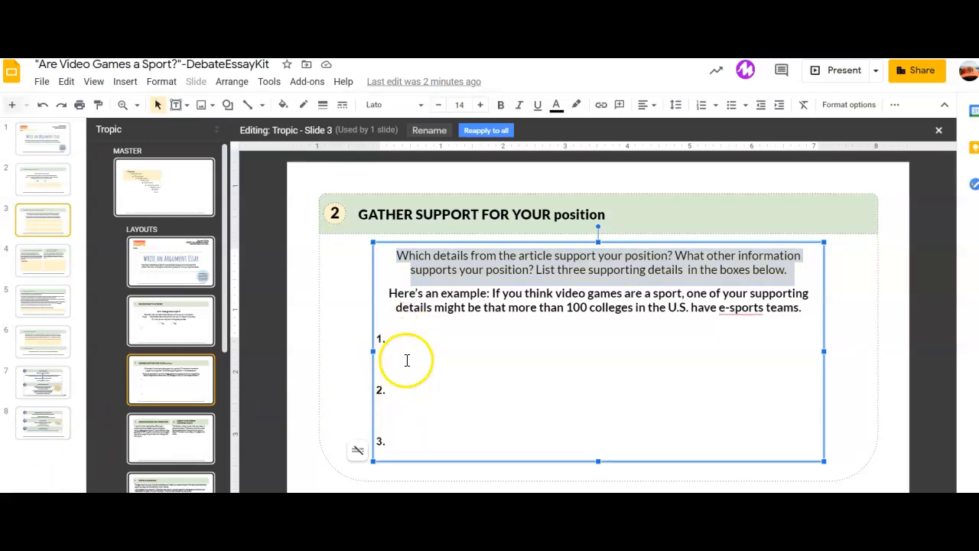
mouse_move(409, 450)
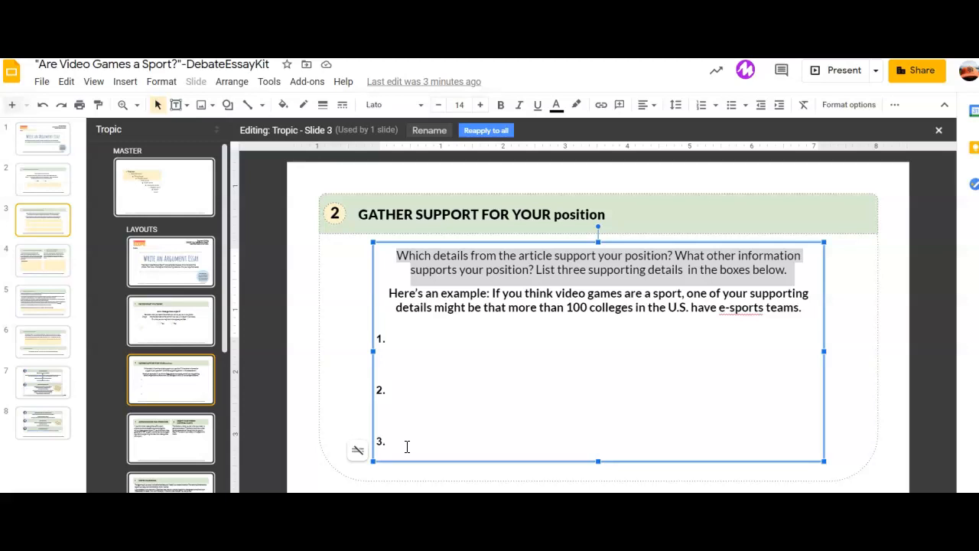
left_click(411, 440)
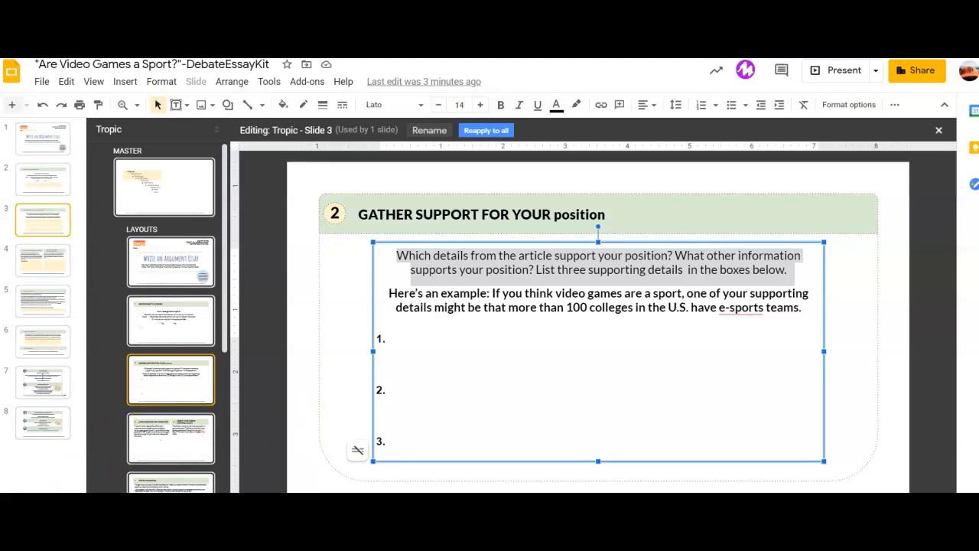
mouse_move(64, 466)
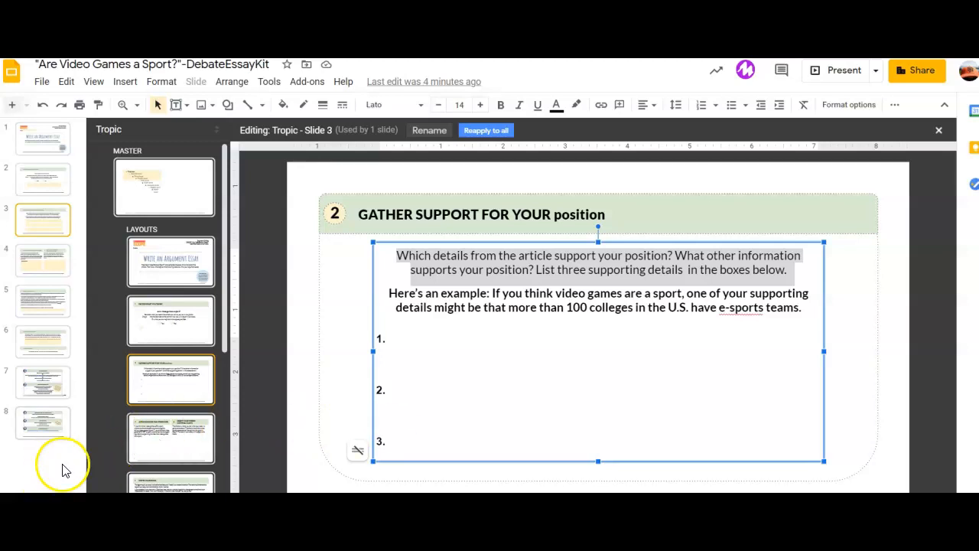
mouse_move(336, 359)
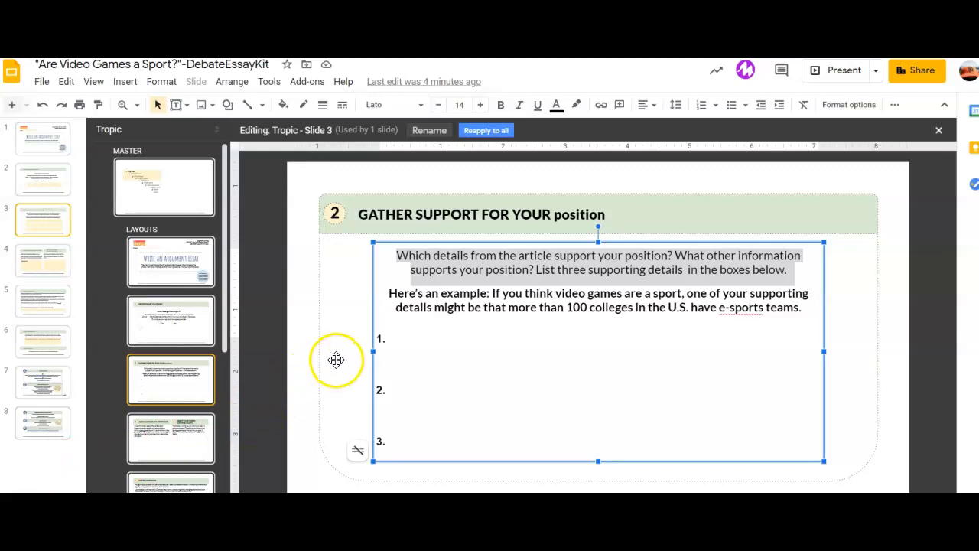
mouse_move(366, 231)
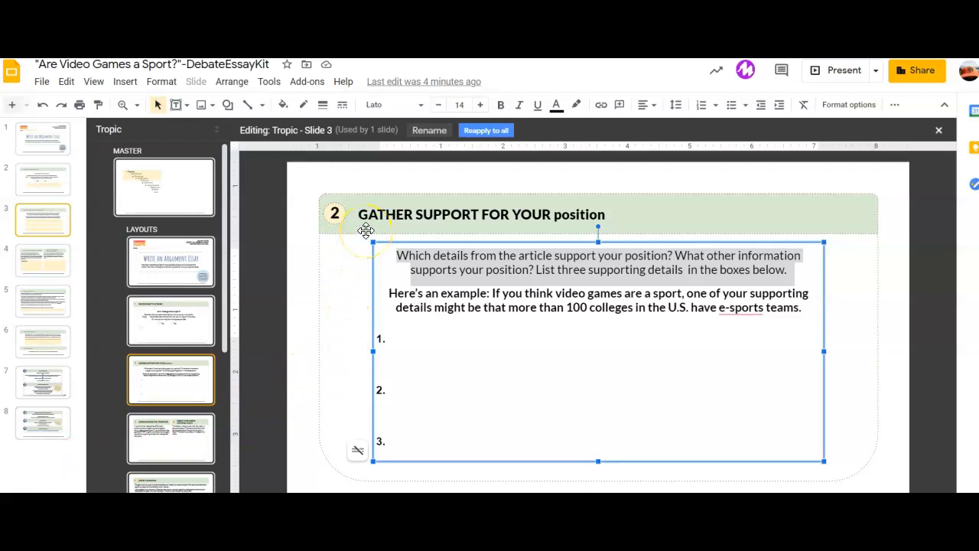
mouse_move(375, 327)
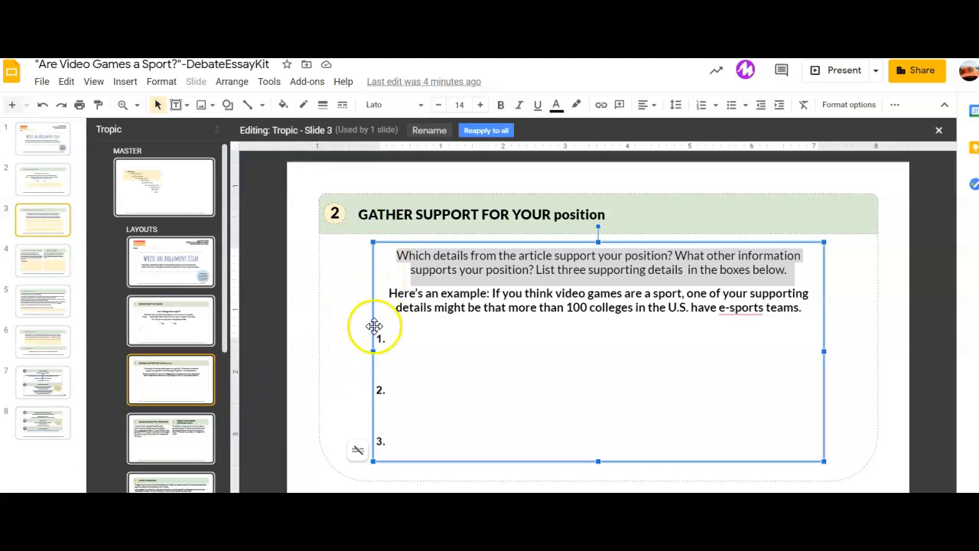
mouse_move(386, 338)
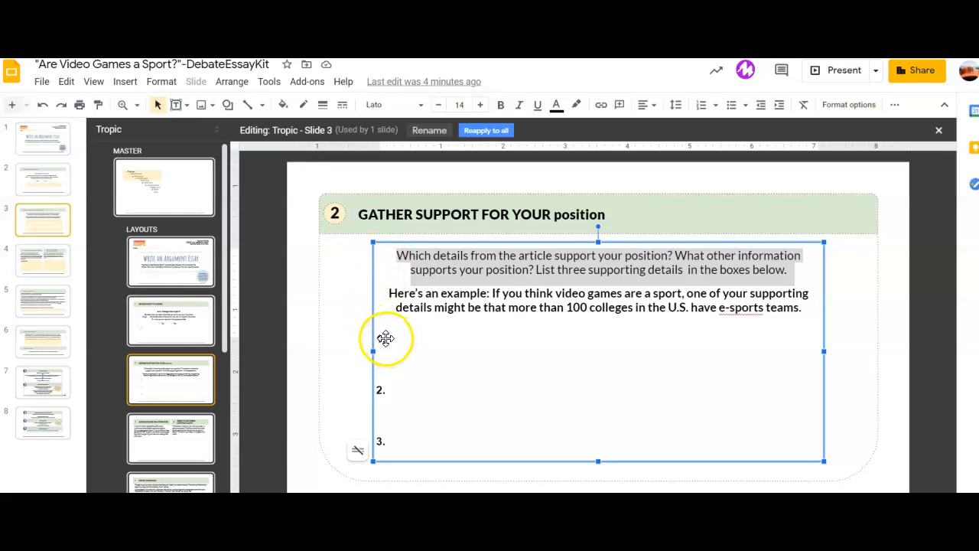